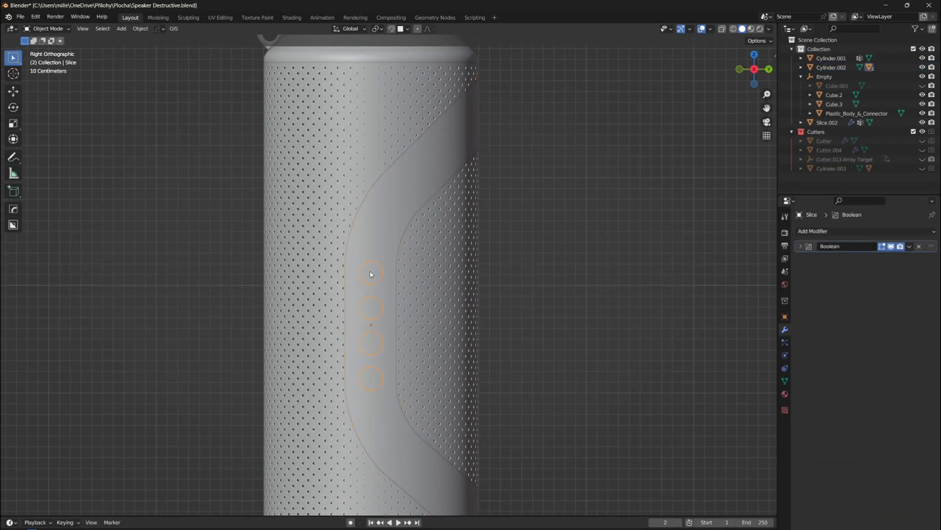
# Add a Bevel modifier to the Slice object in place of the applied Boolean
pyautogui.click(919, 246)
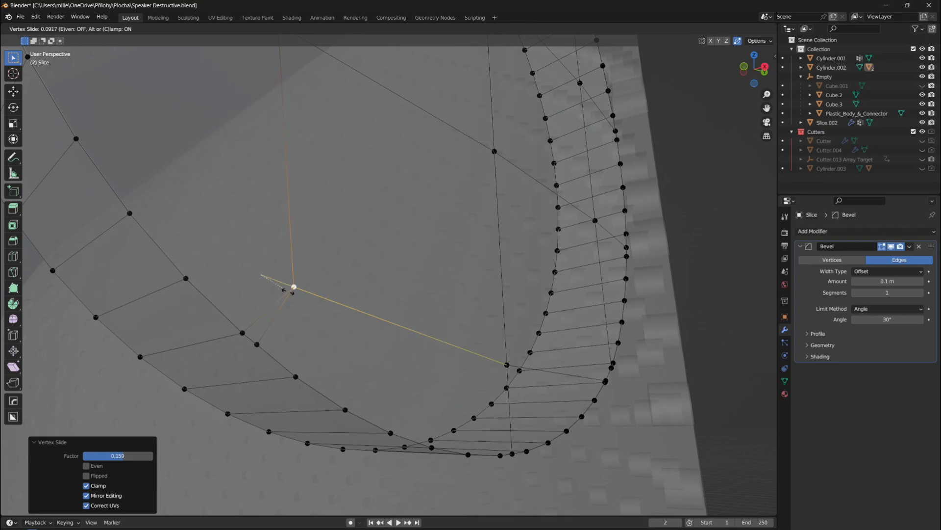
pyautogui.moveTo(303, 286)
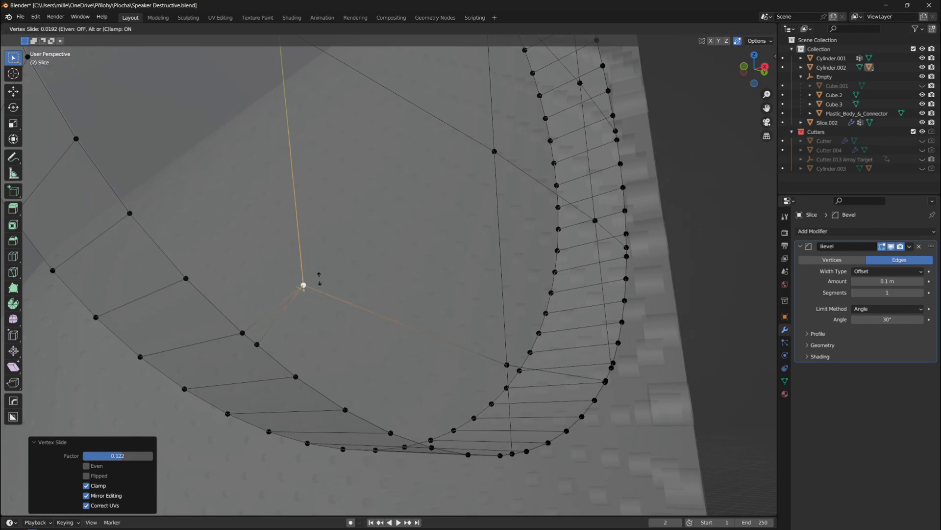
# Confirm each stray vertex slid onto the circular hole's rim, then leave Edit Mode
pyautogui.click(303, 285)
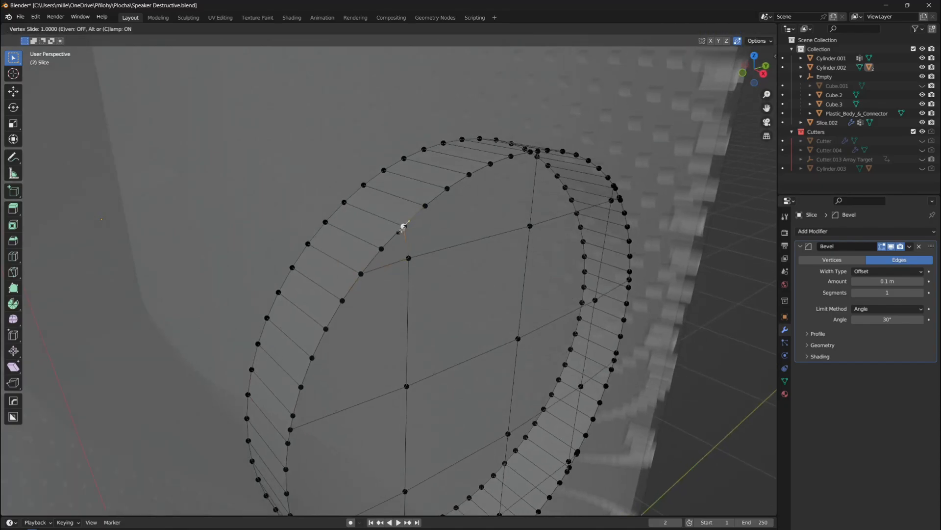
pyautogui.click(403, 229)
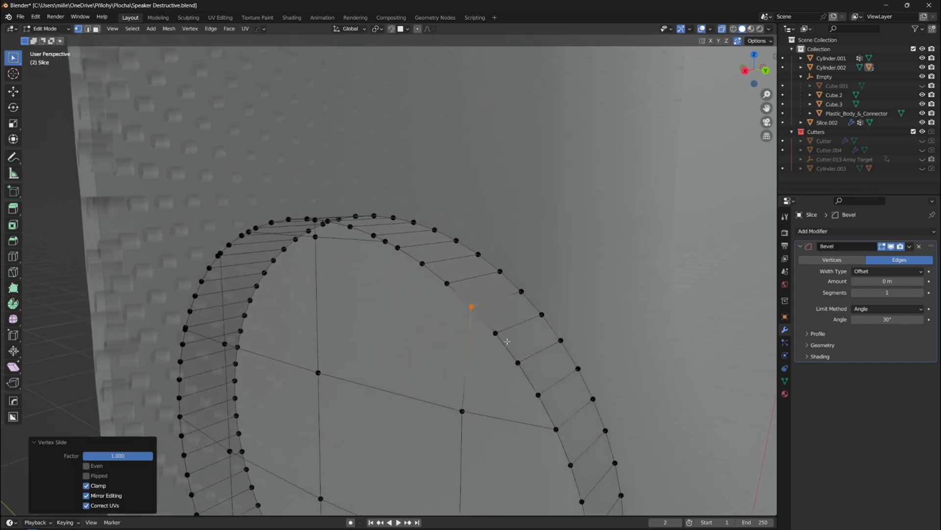
pyautogui.press('Tab')
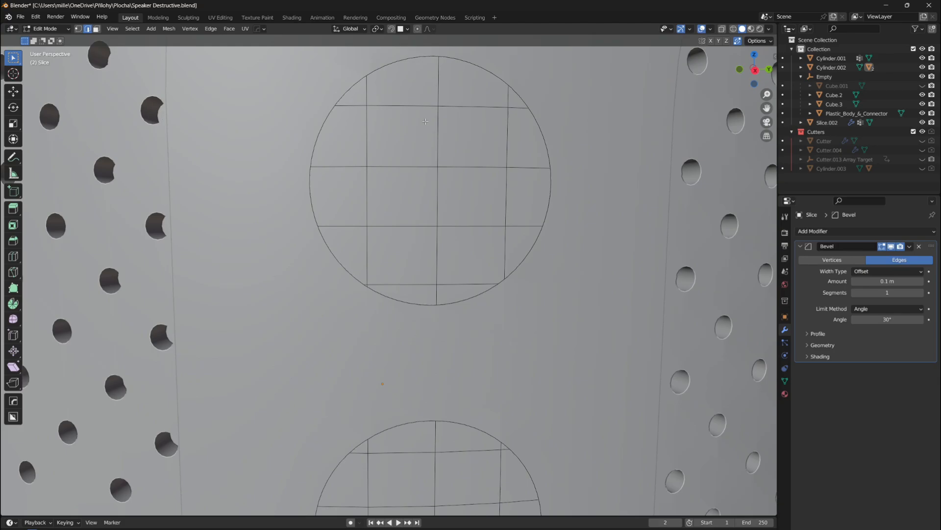
# Zoom in on the circular cut while returning to the partly slid stray vertex
pyautogui.scroll(3)
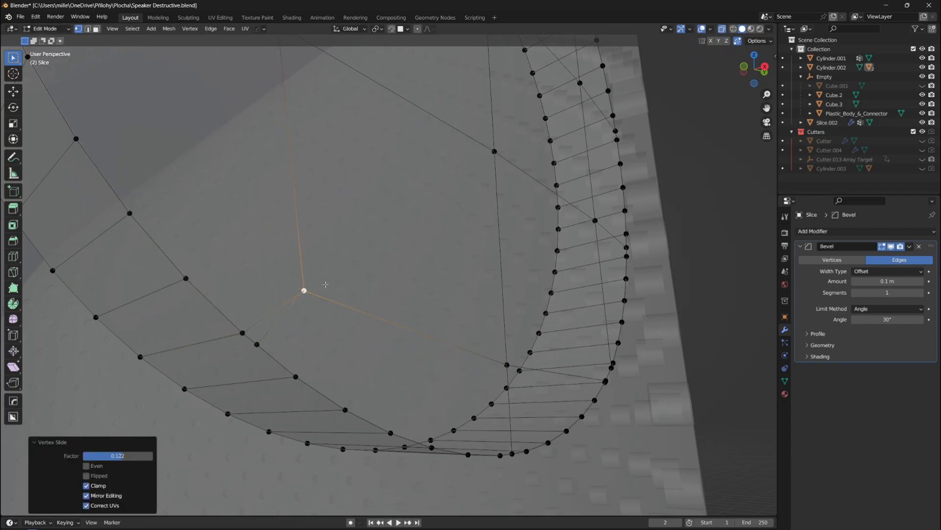
# Toggle Edit Mode to preview the 0.501 m bevel rounding the circular cut
pyautogui.press('Tab')
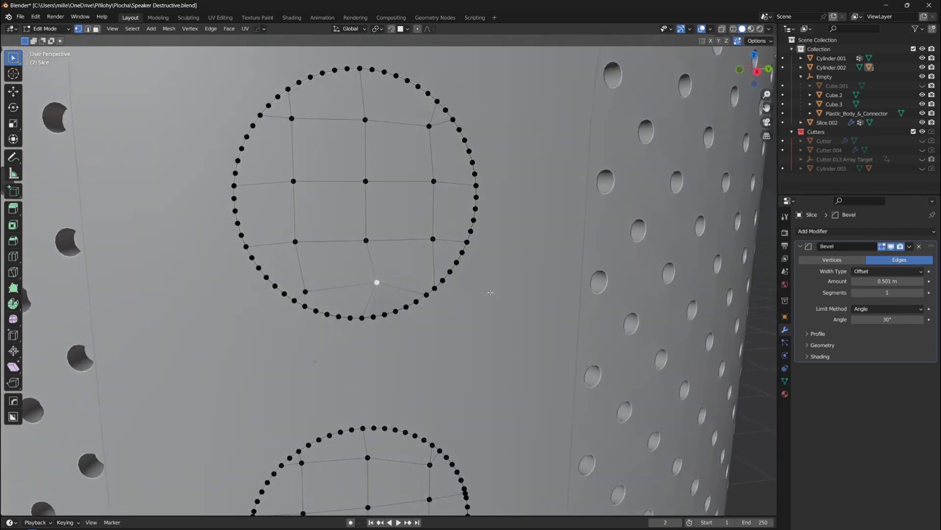
pyautogui.press('Tab')
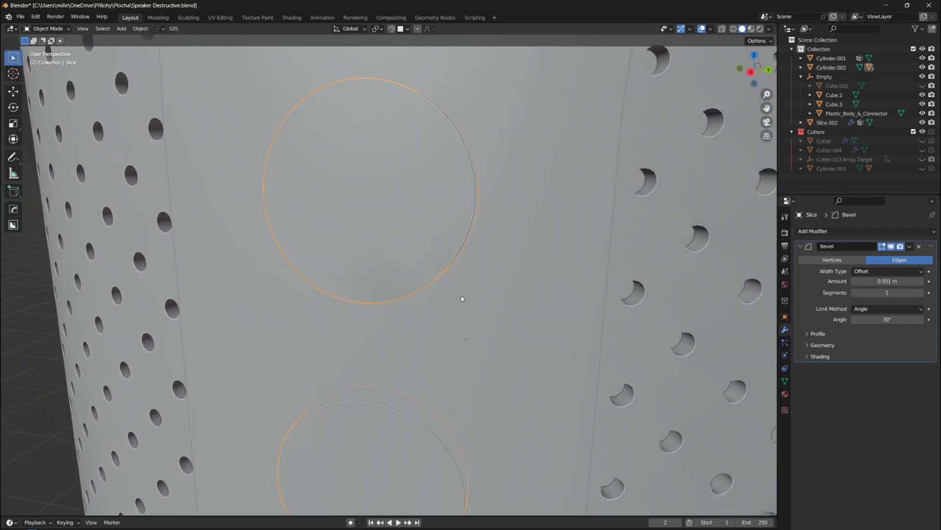
# Check the 0.5 m bevel in and out of Edit Mode, then show the MatCap shading choices
pyautogui.press('Tab')
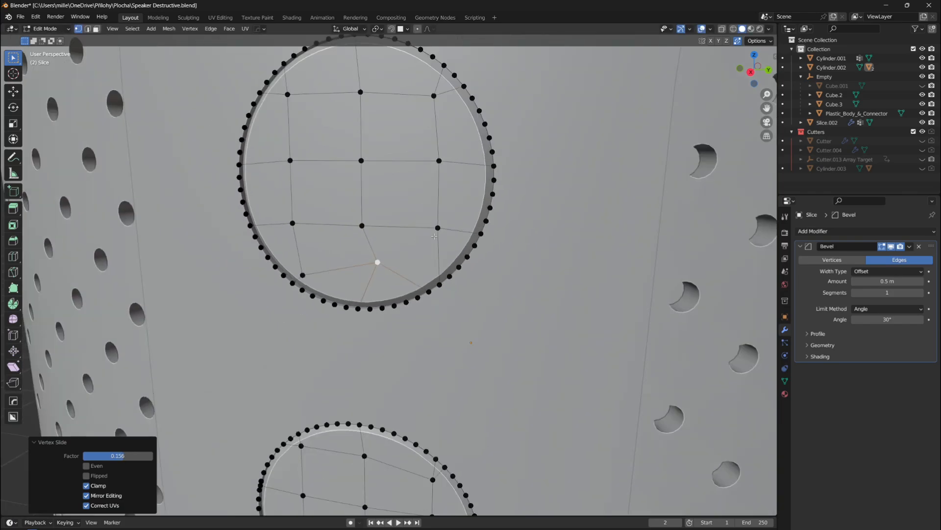
pyautogui.press('Tab')
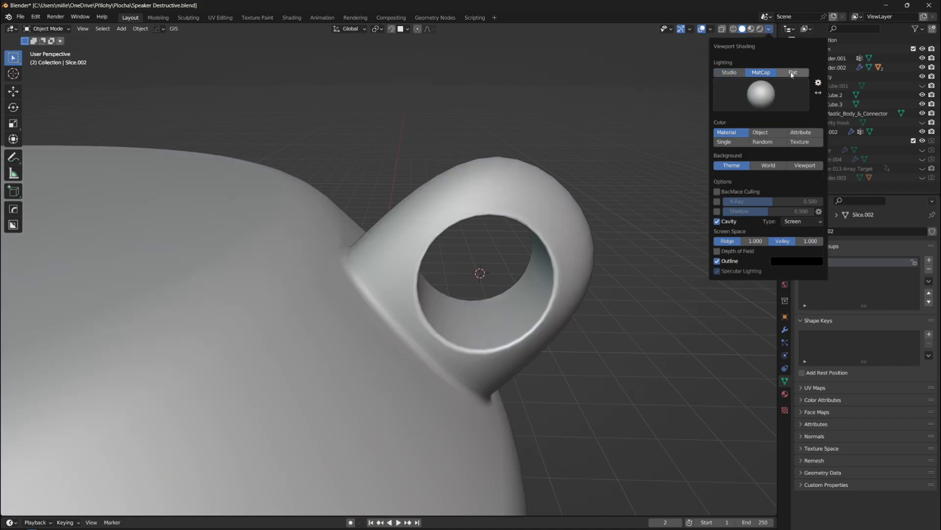
pyautogui.click(761, 94)
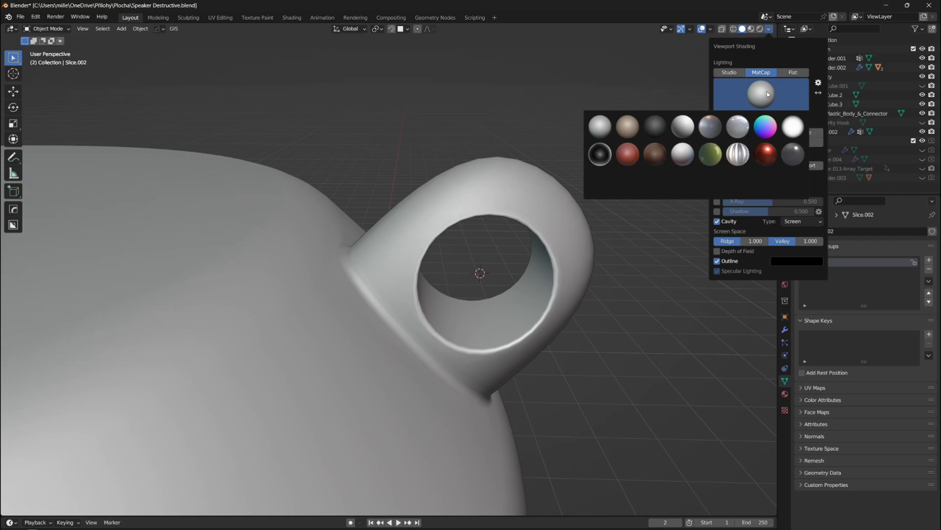